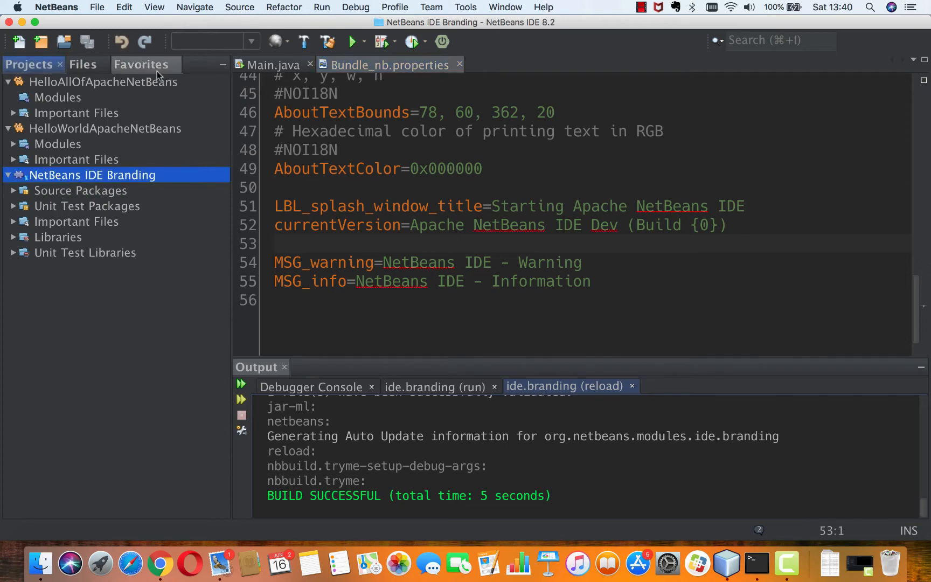
Expand the NetBeans IDE Branding project's sources to the org.netbeans.modules.ide.branding package and show its file-system view
click(141, 65)
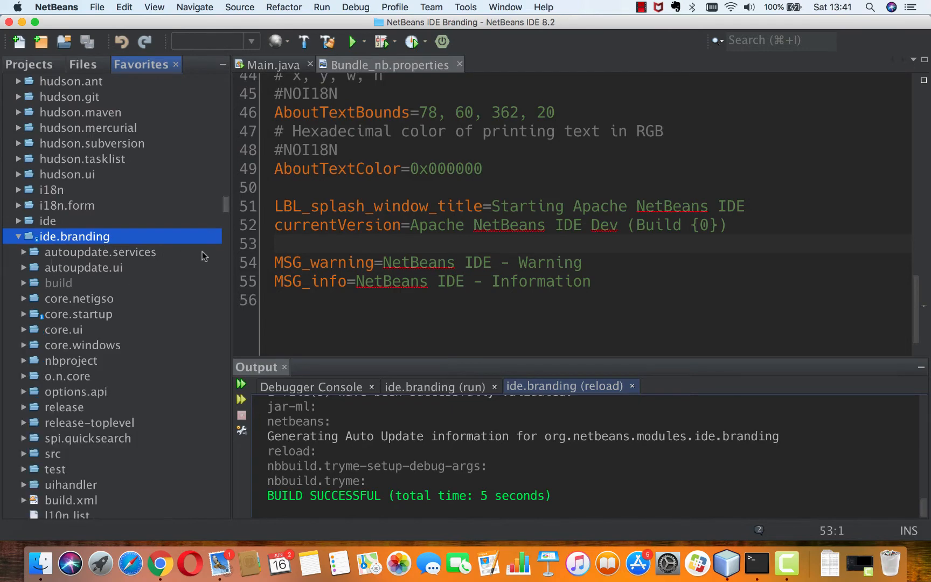
scroll(down, 3)
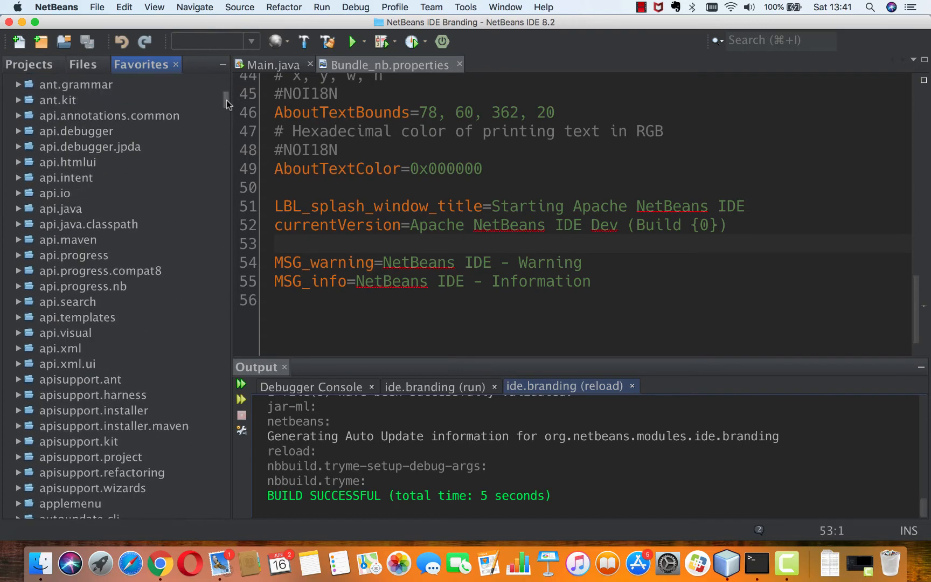
scroll(down, 3)
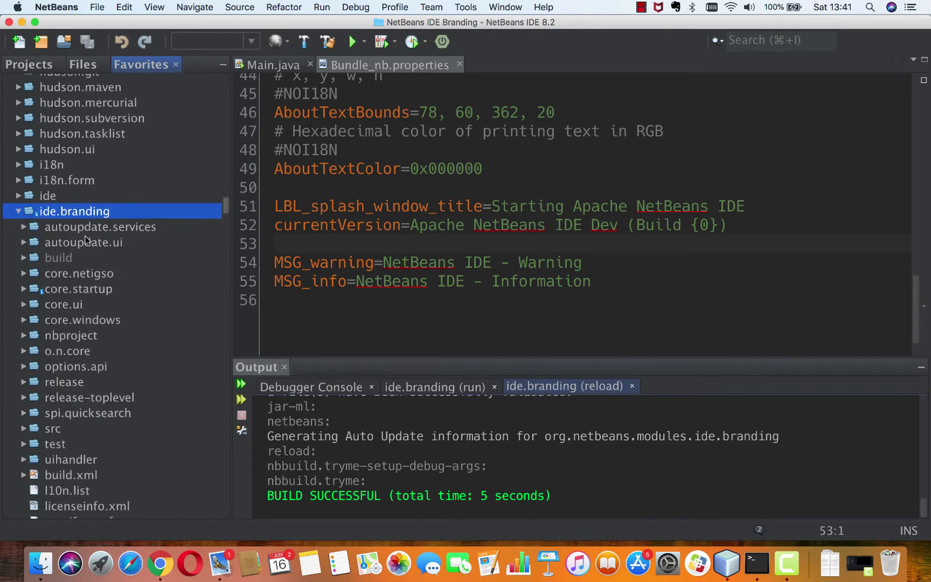
right_click(74, 211)
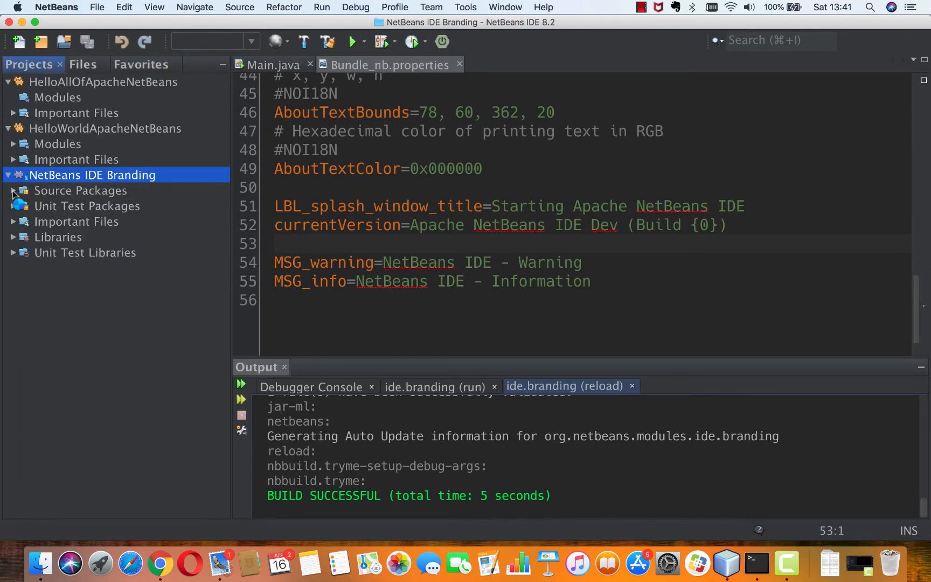
click(11, 191)
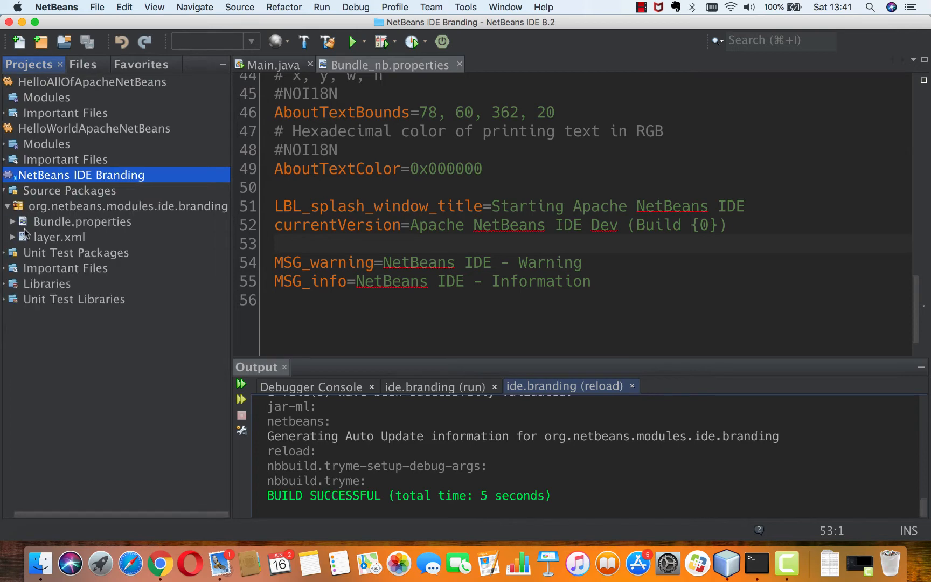
click(362, 206)
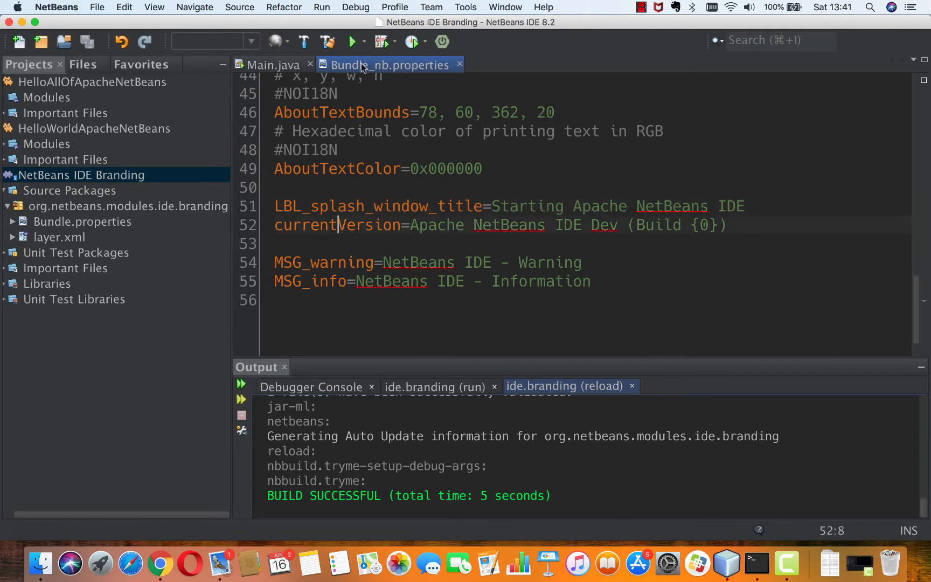
mouse_move(363, 64)
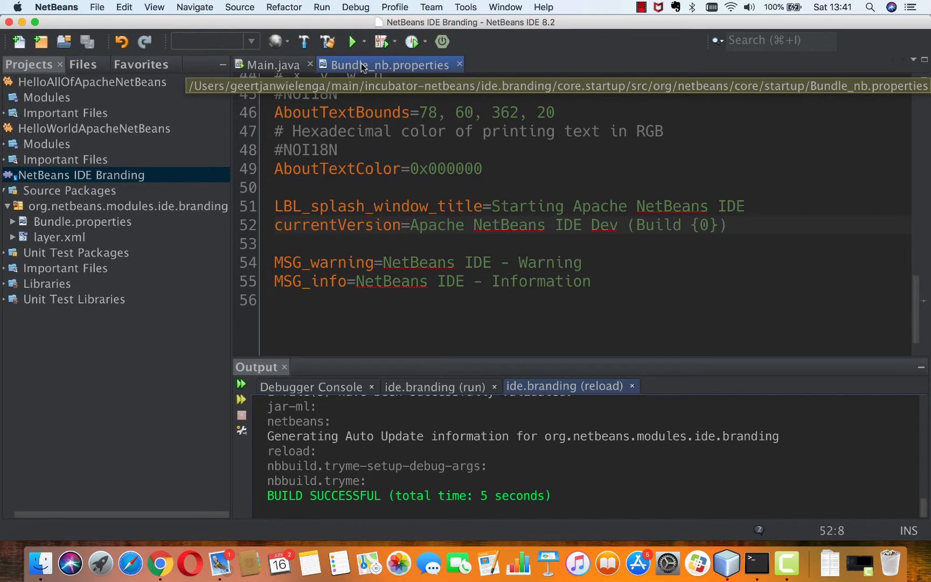
click(66, 268)
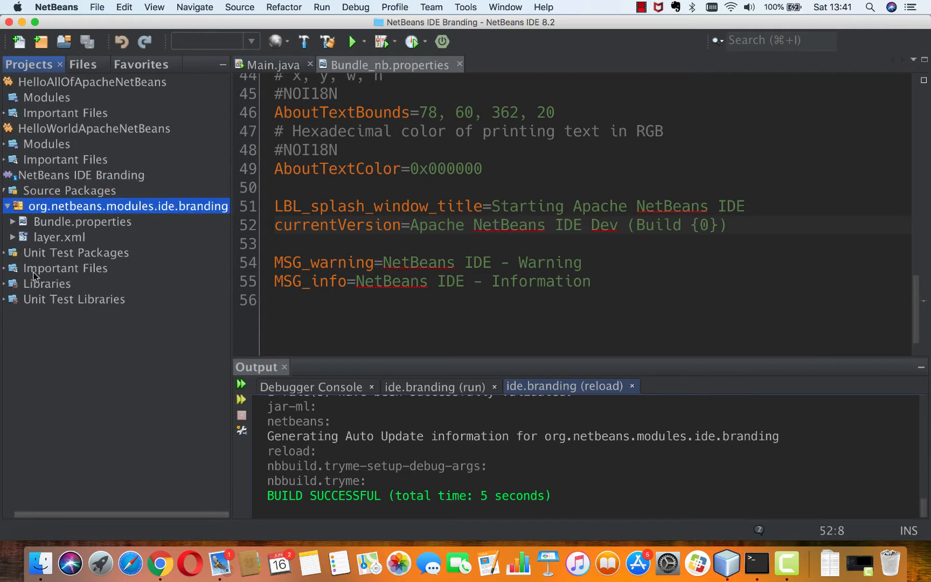
click(82, 64)
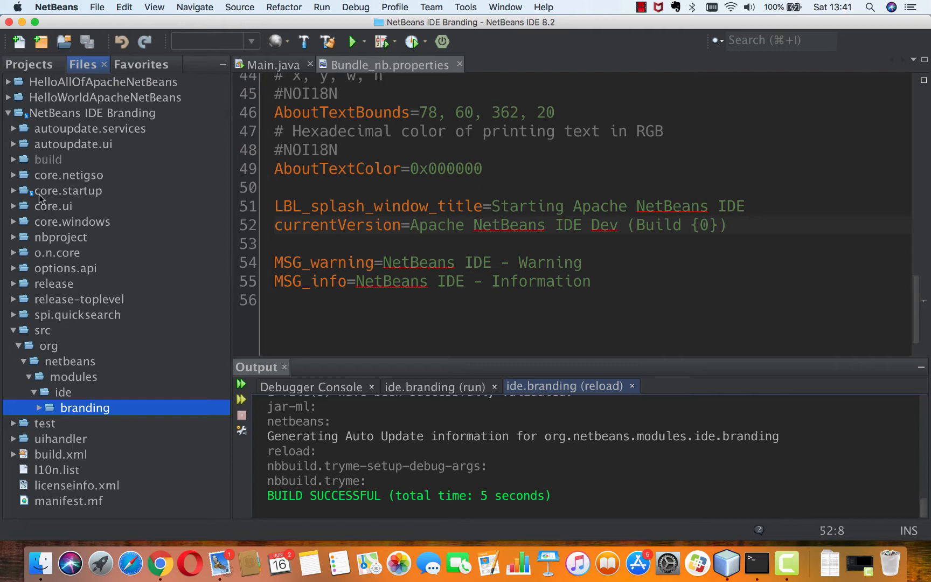
Expand core.startup down to src/org/netbeans/core/startup and select its Bundle_nb.properties
click(67, 191)
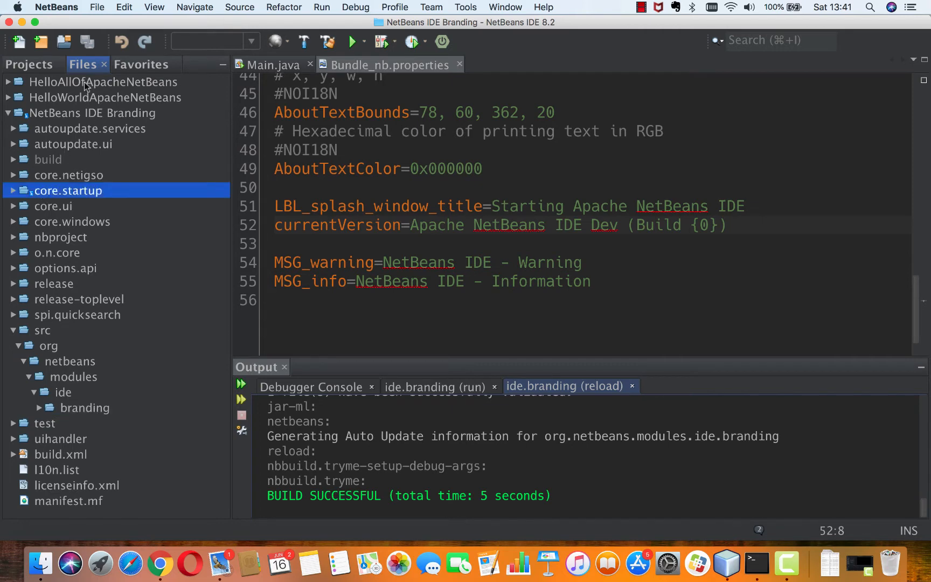
mouse_move(35, 170)
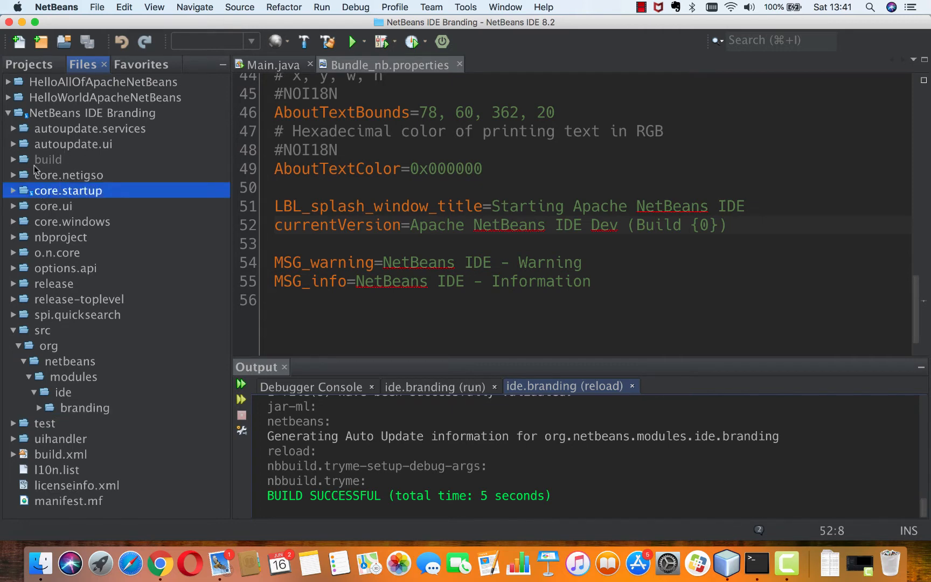
click(12, 331)
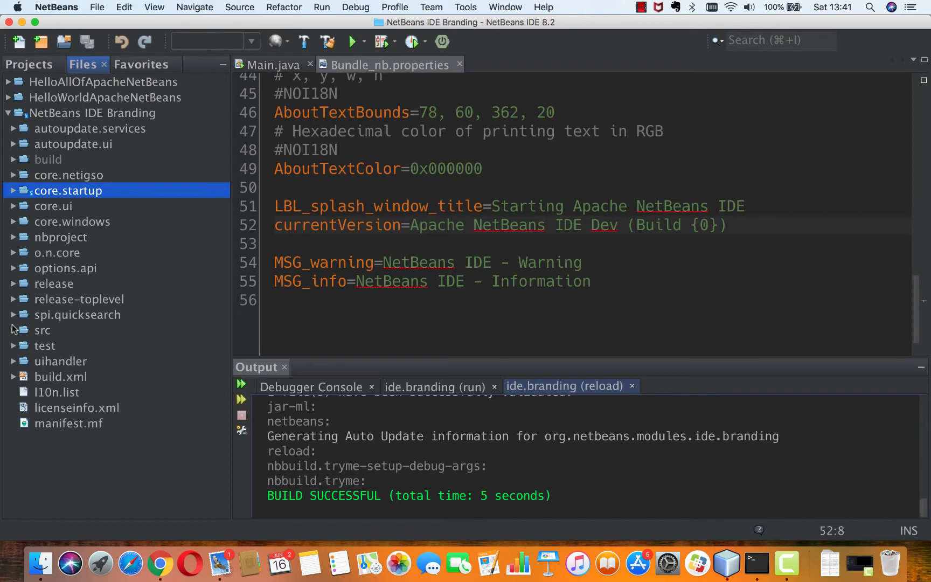
mouse_move(59, 198)
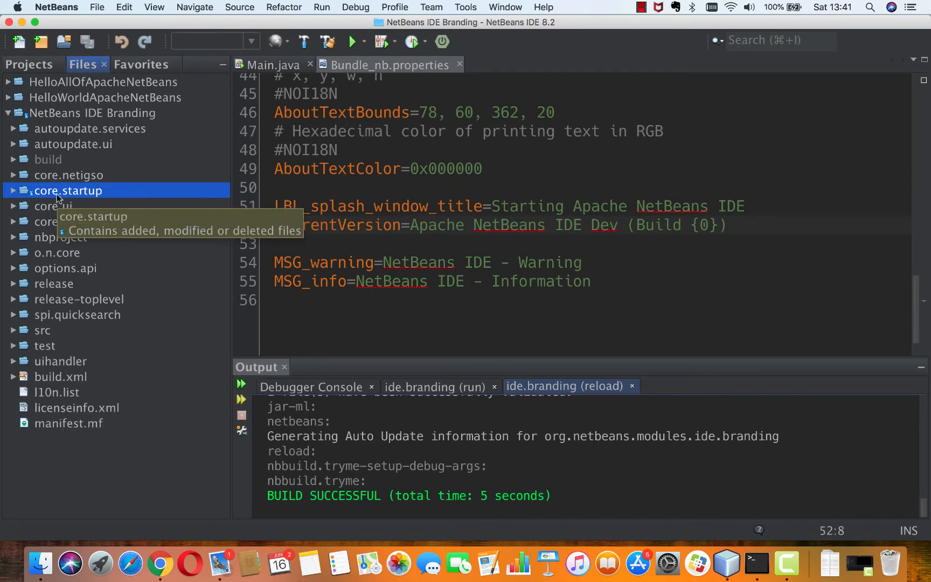
mouse_move(54, 139)
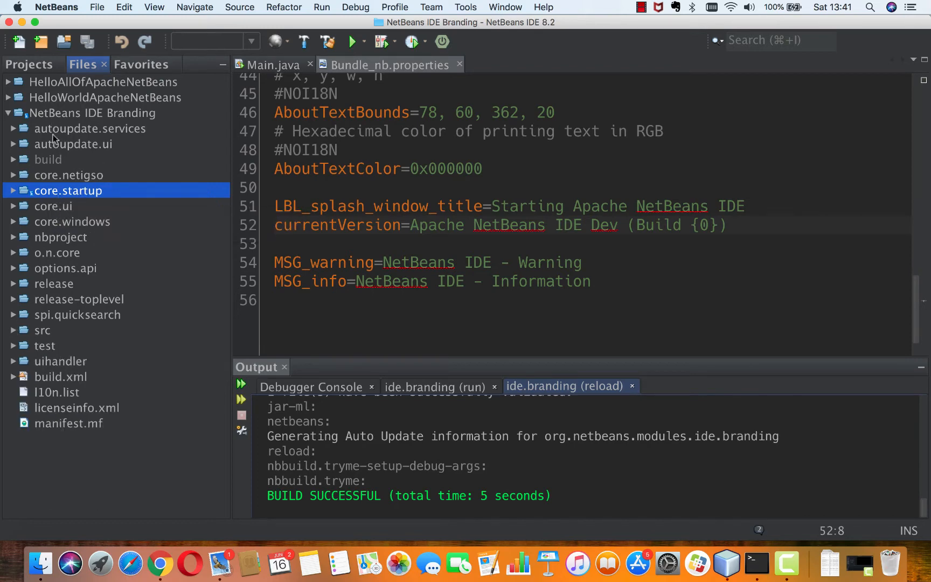
mouse_move(69, 197)
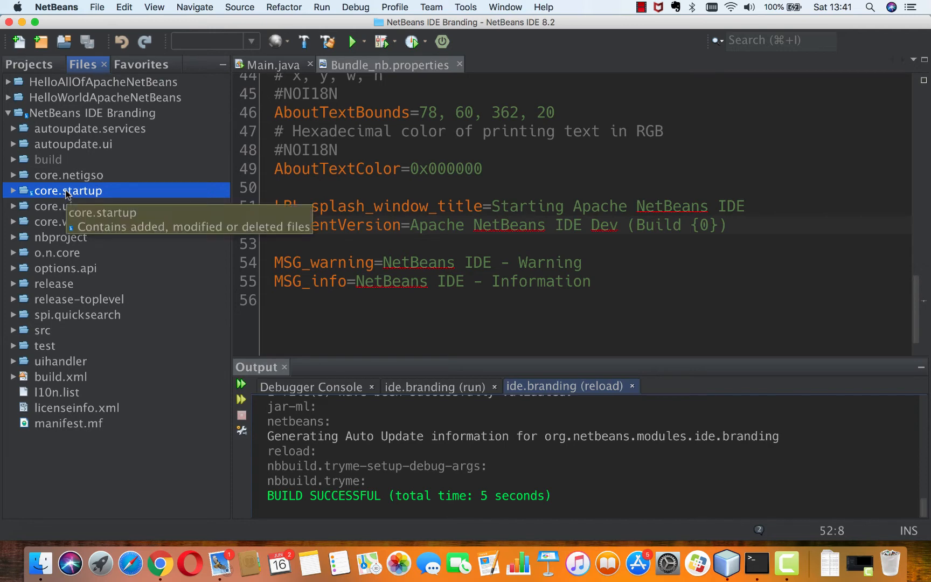
click(11, 191)
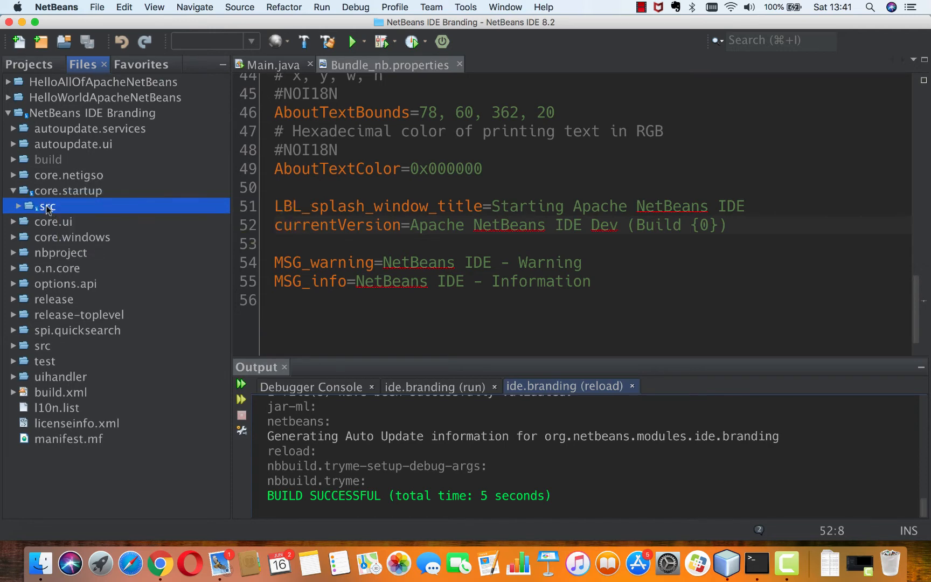
click(19, 206)
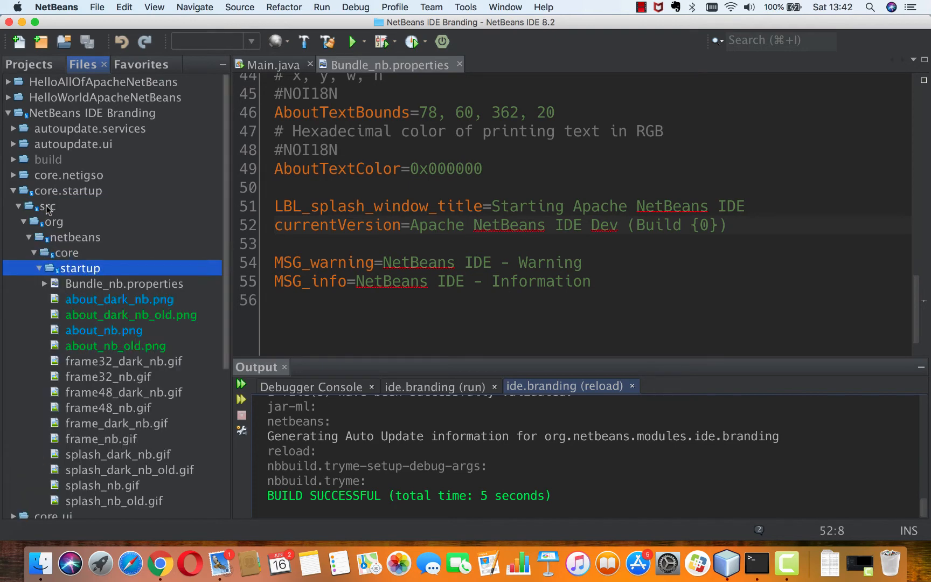
click(123, 284)
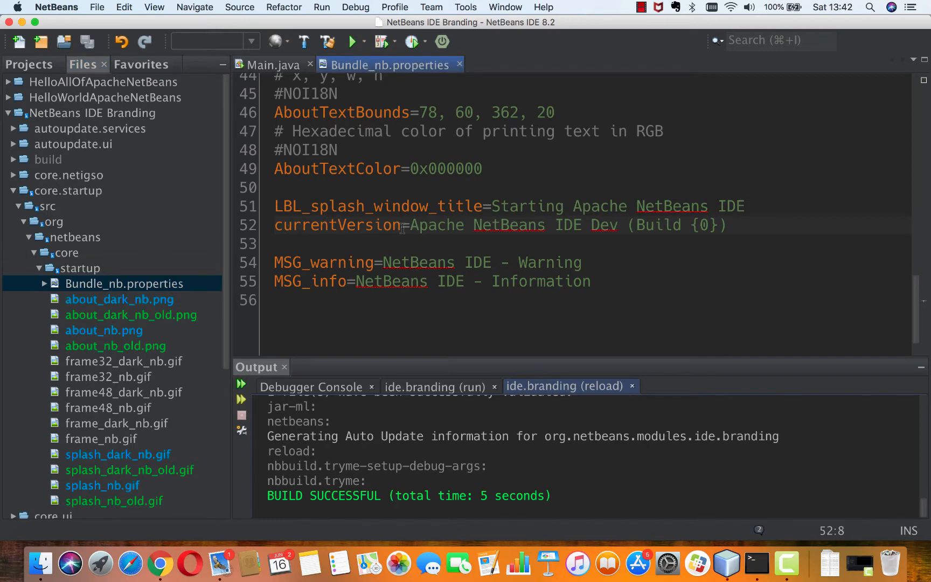
Replace the currentVersion value with 'Something completely different!' and return to the NetBeans IDE Branding project
click(410, 225)
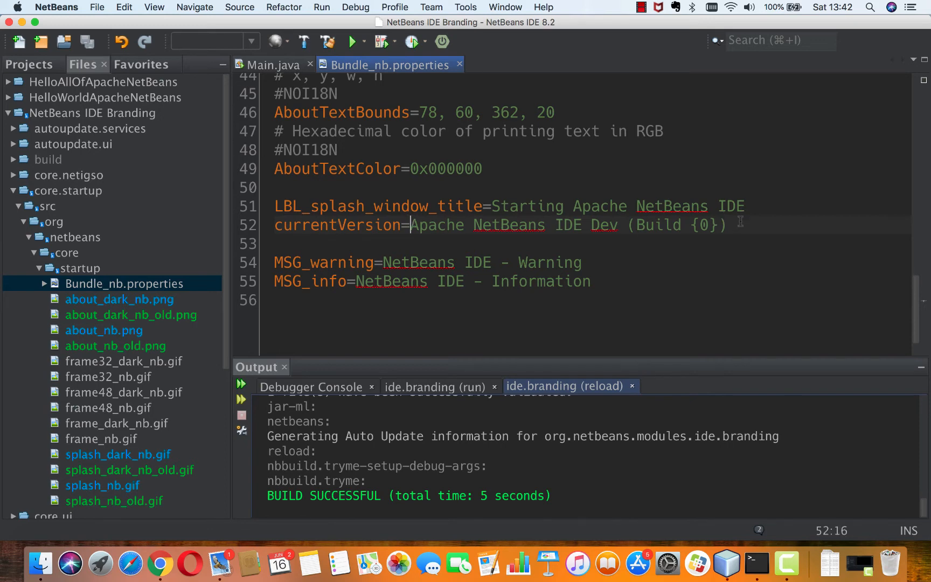
text(Some)
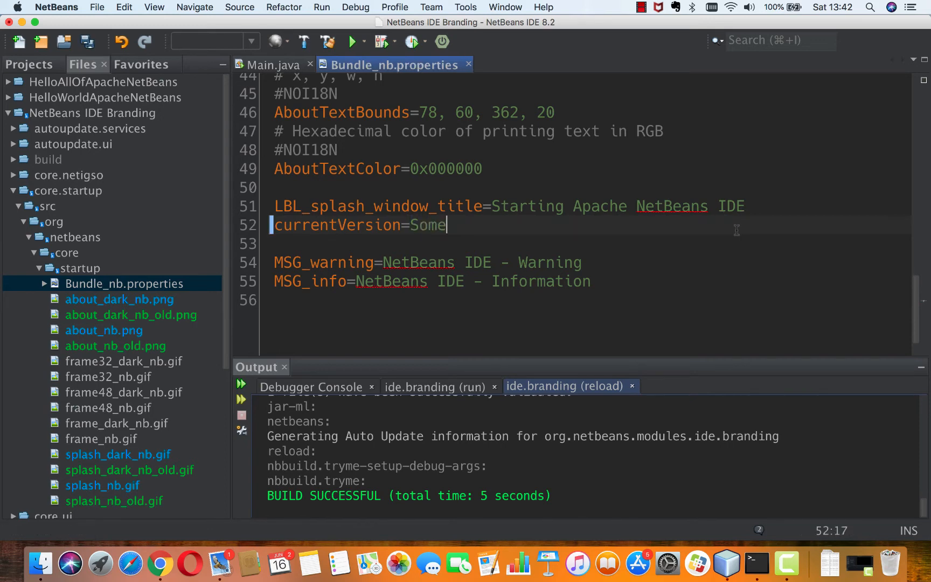
text(thing completely differen)
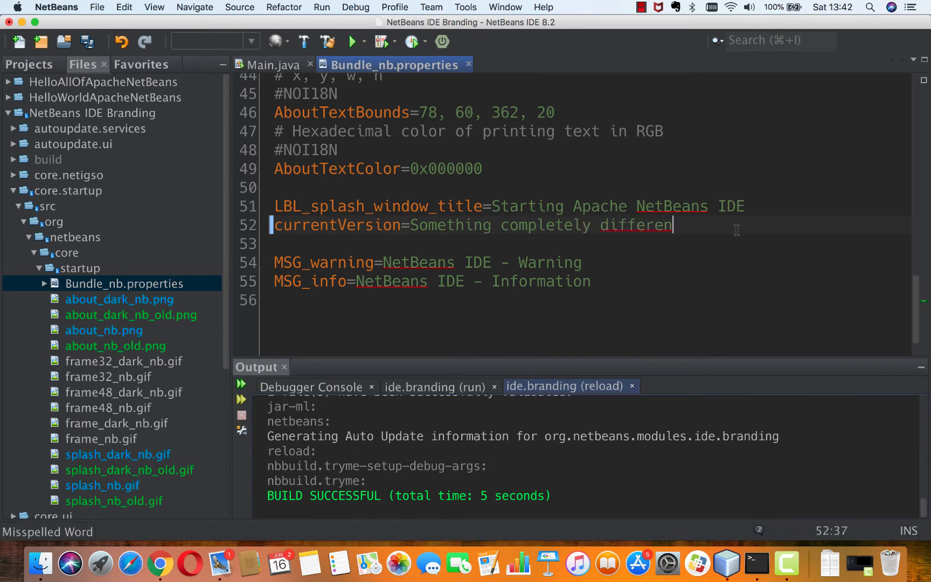
text(t!)
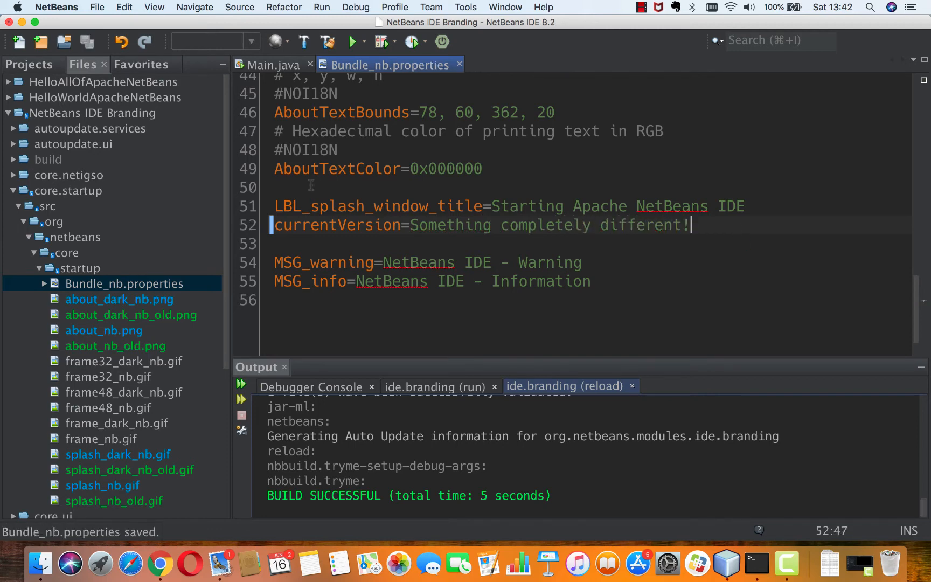
click(28, 65)
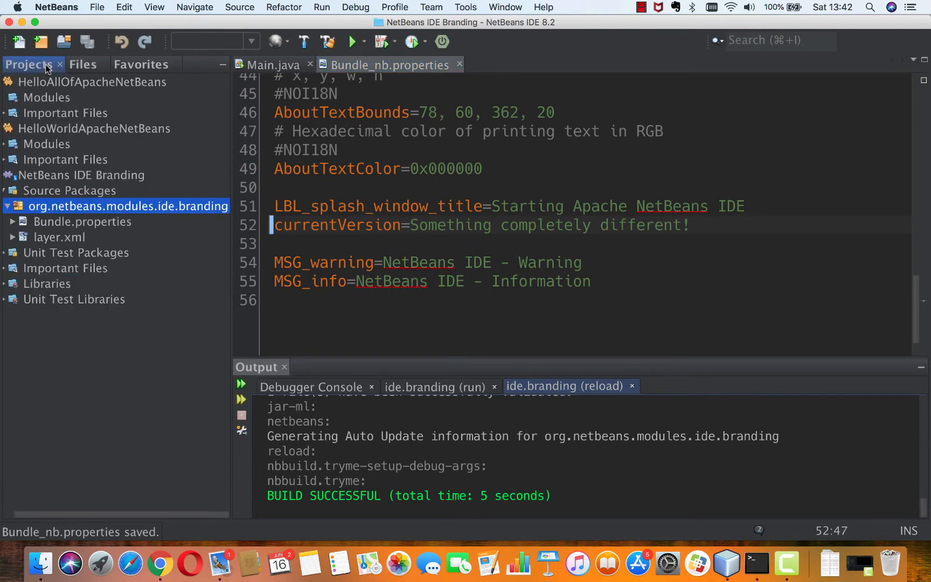
click(80, 175)
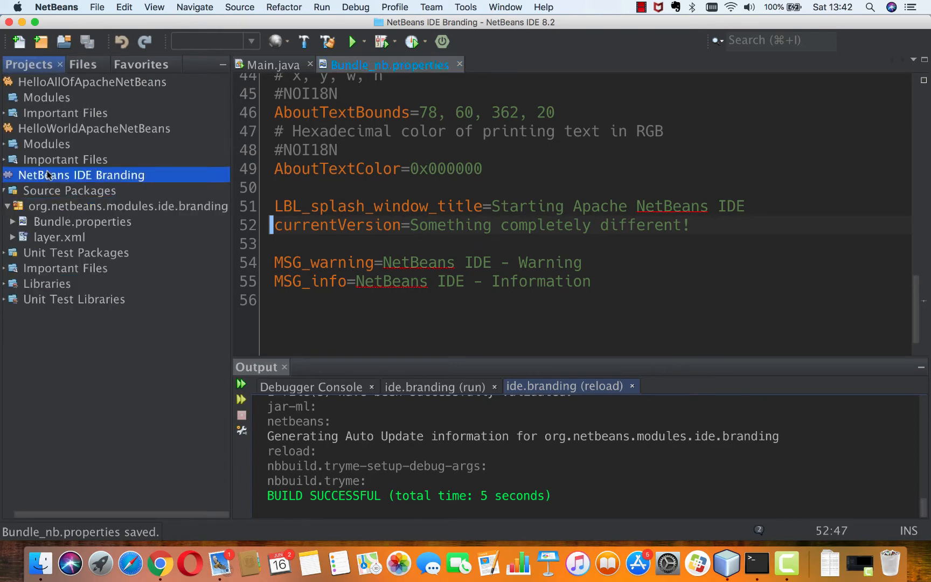
Clean and build the NetBeans IDE Branding module until the output reports BUILD SUCCESSFUL
right_click(81, 174)
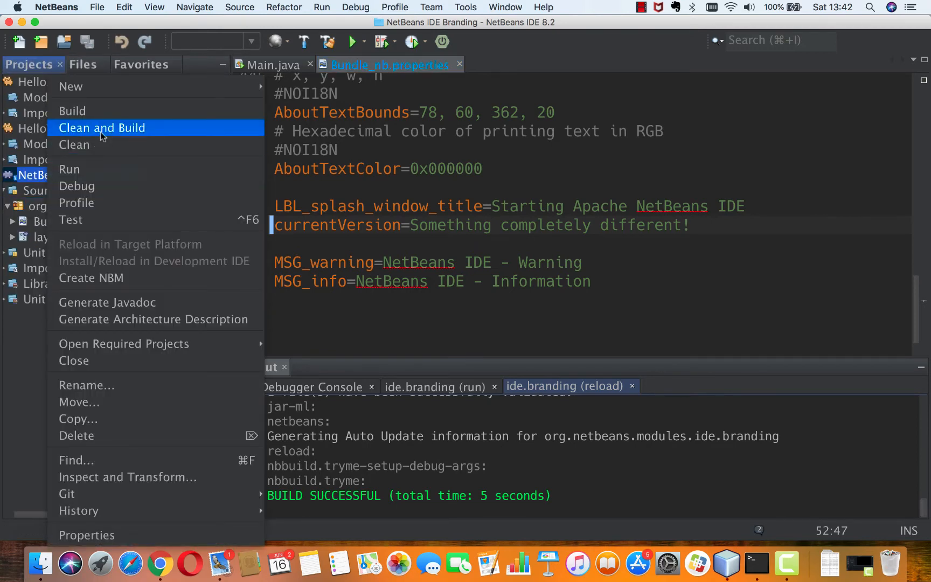
click(101, 129)
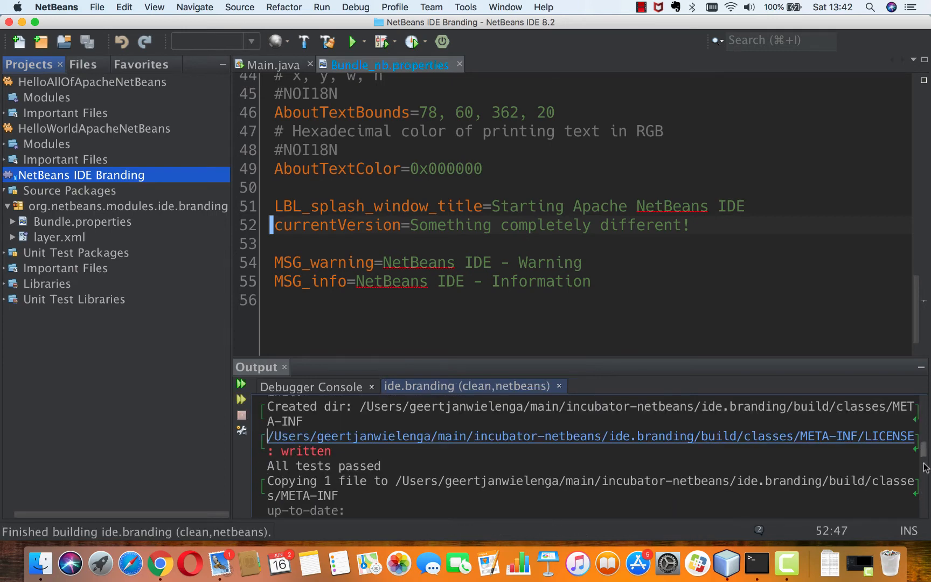
scroll(down, 3)
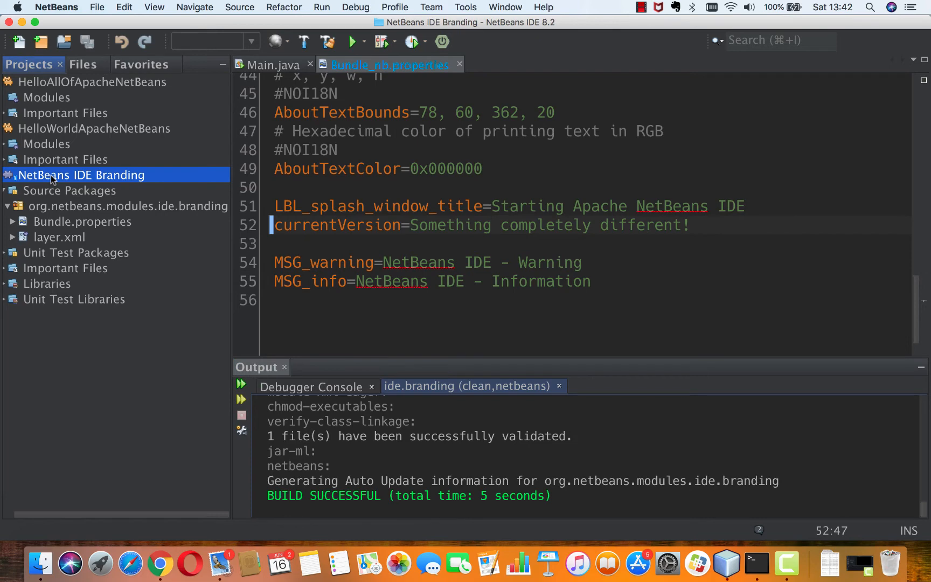
click(70, 190)
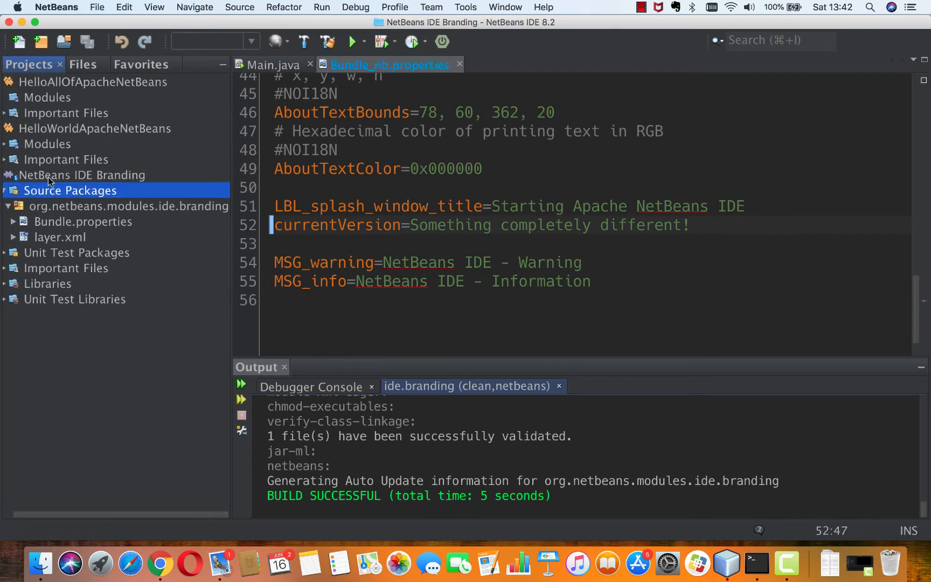
click(80, 176)
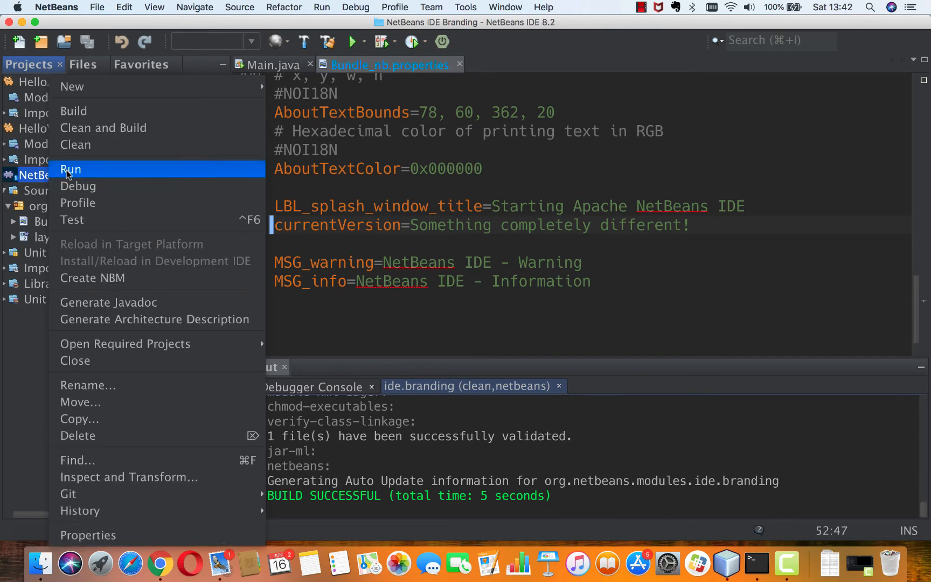
mouse_move(88, 536)
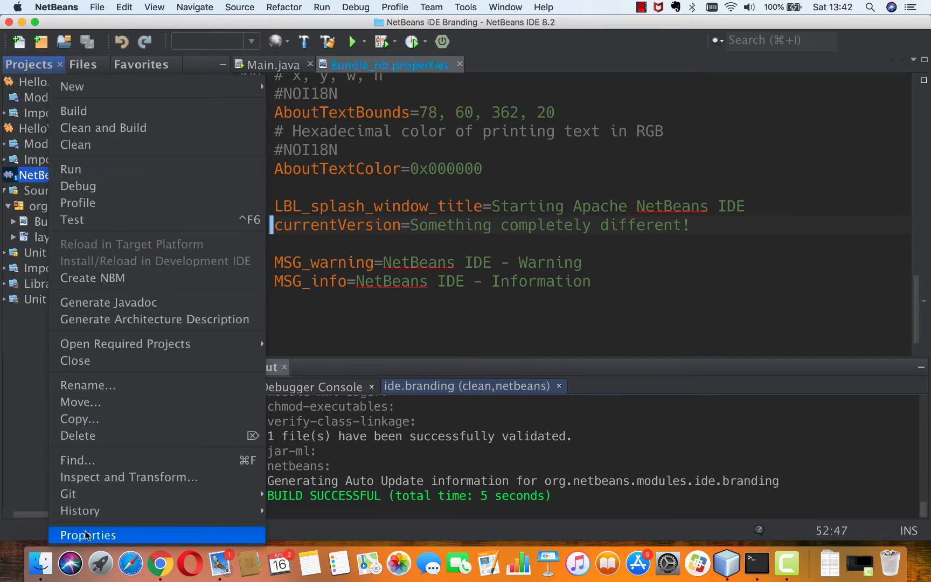
click(88, 535)
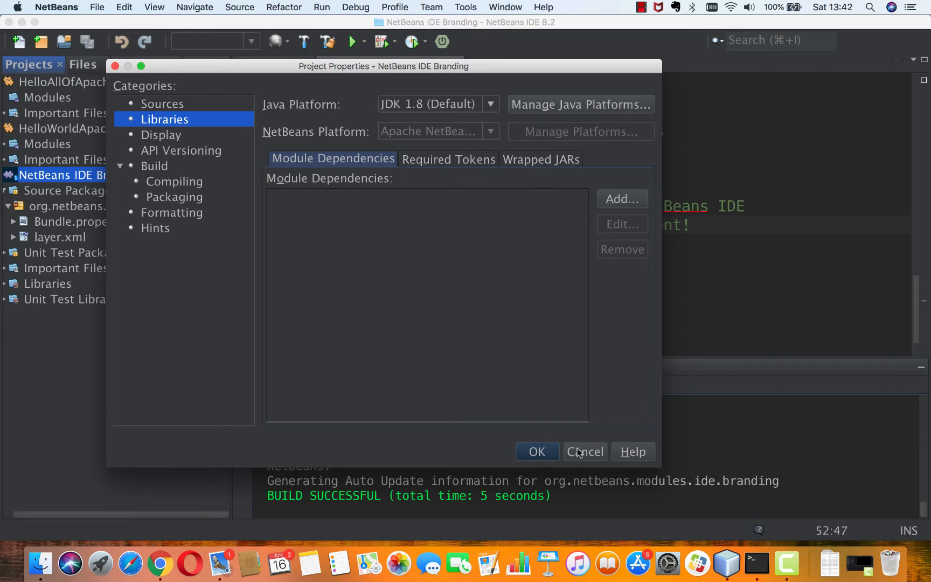
click(586, 451)
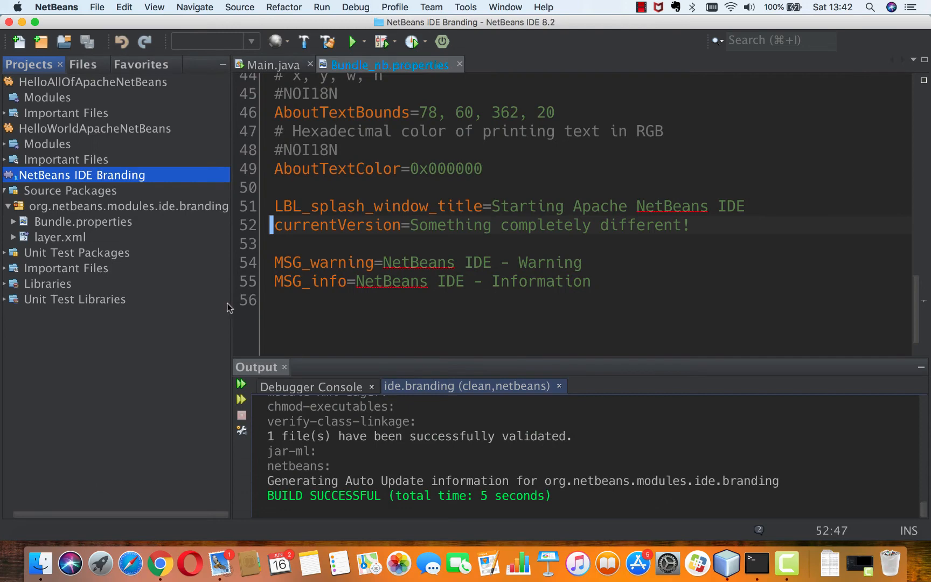
Run the NetBeans IDE Branding module to launch a new Apache NetBeans IDE Dev window
right_click(70, 174)
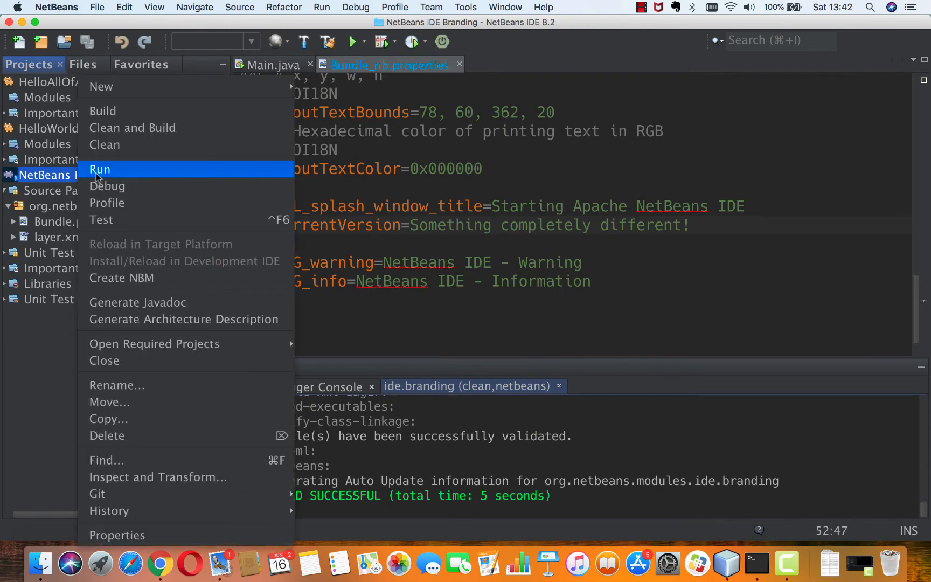
click(99, 169)
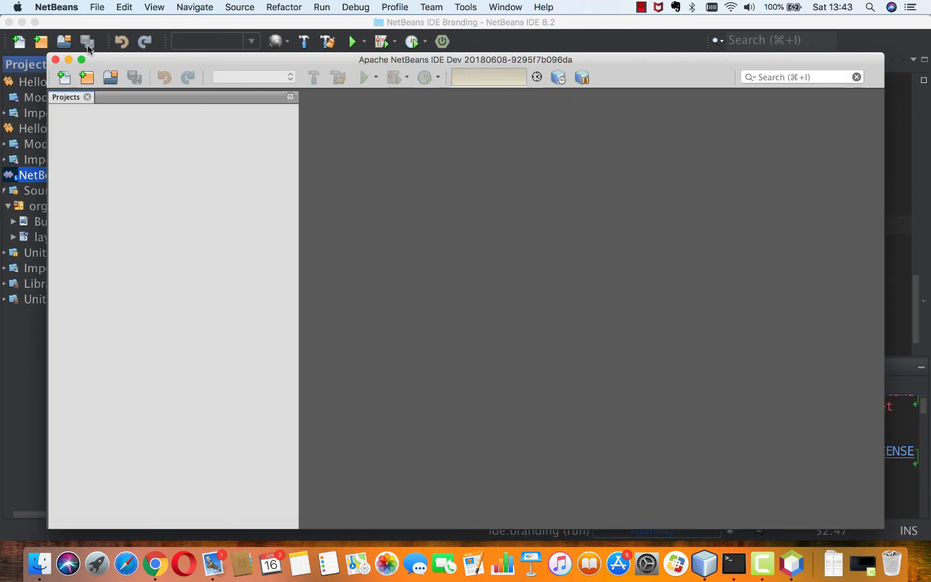
Focus the launched Apache NetBeans IDE Dev whose About dialog lists Product Version 'Something completely different!'
click(55, 8)
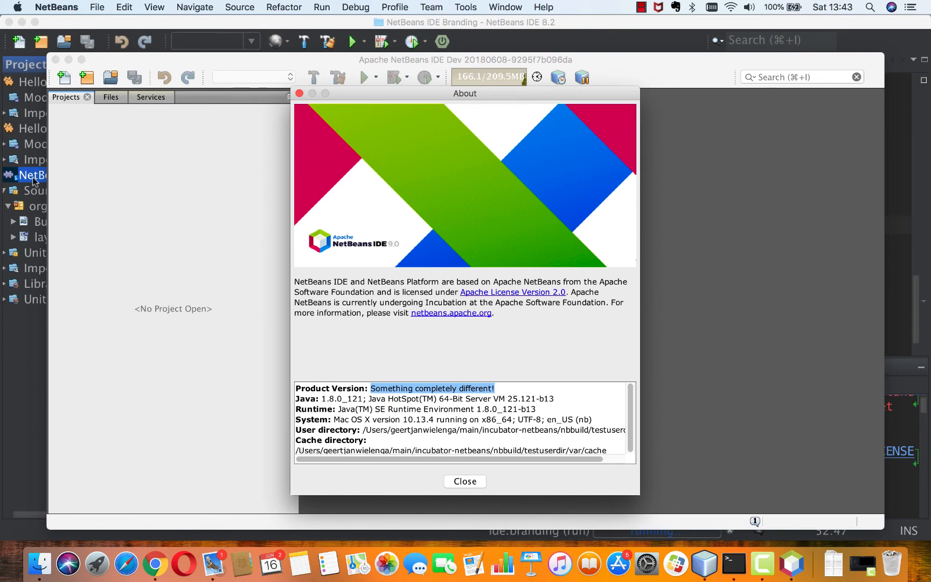
mouse_move(33, 178)
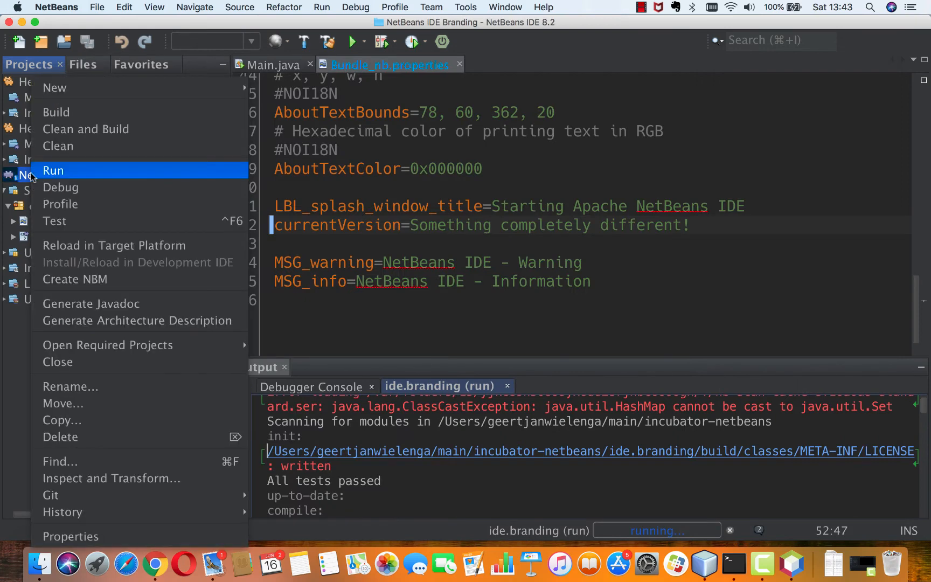
mouse_move(67, 263)
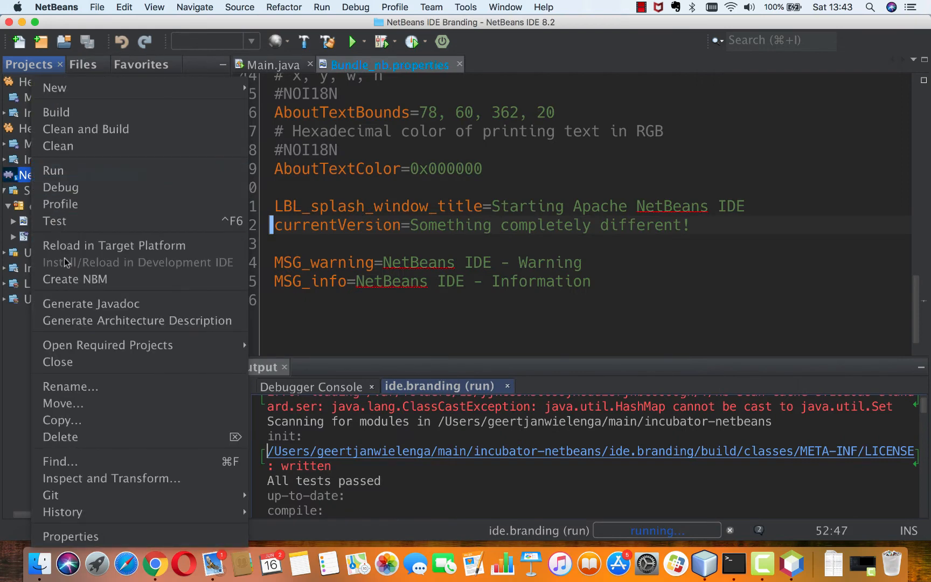